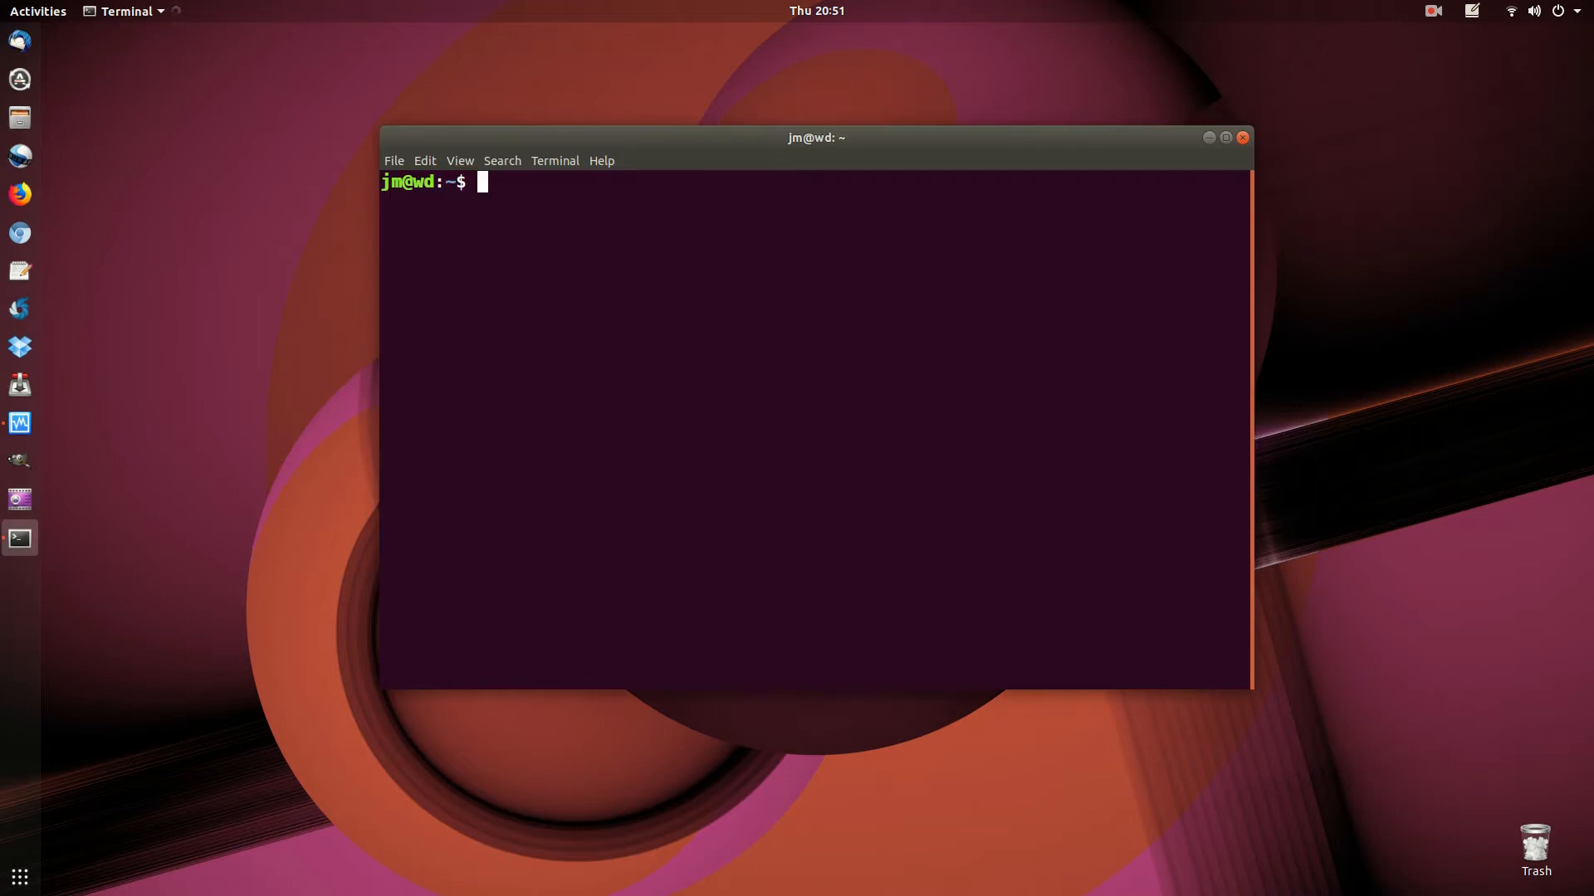
Drag the empty terminal window down and to the right, nearer the screen centre
left_click_drag(814, 137, 852, 187)
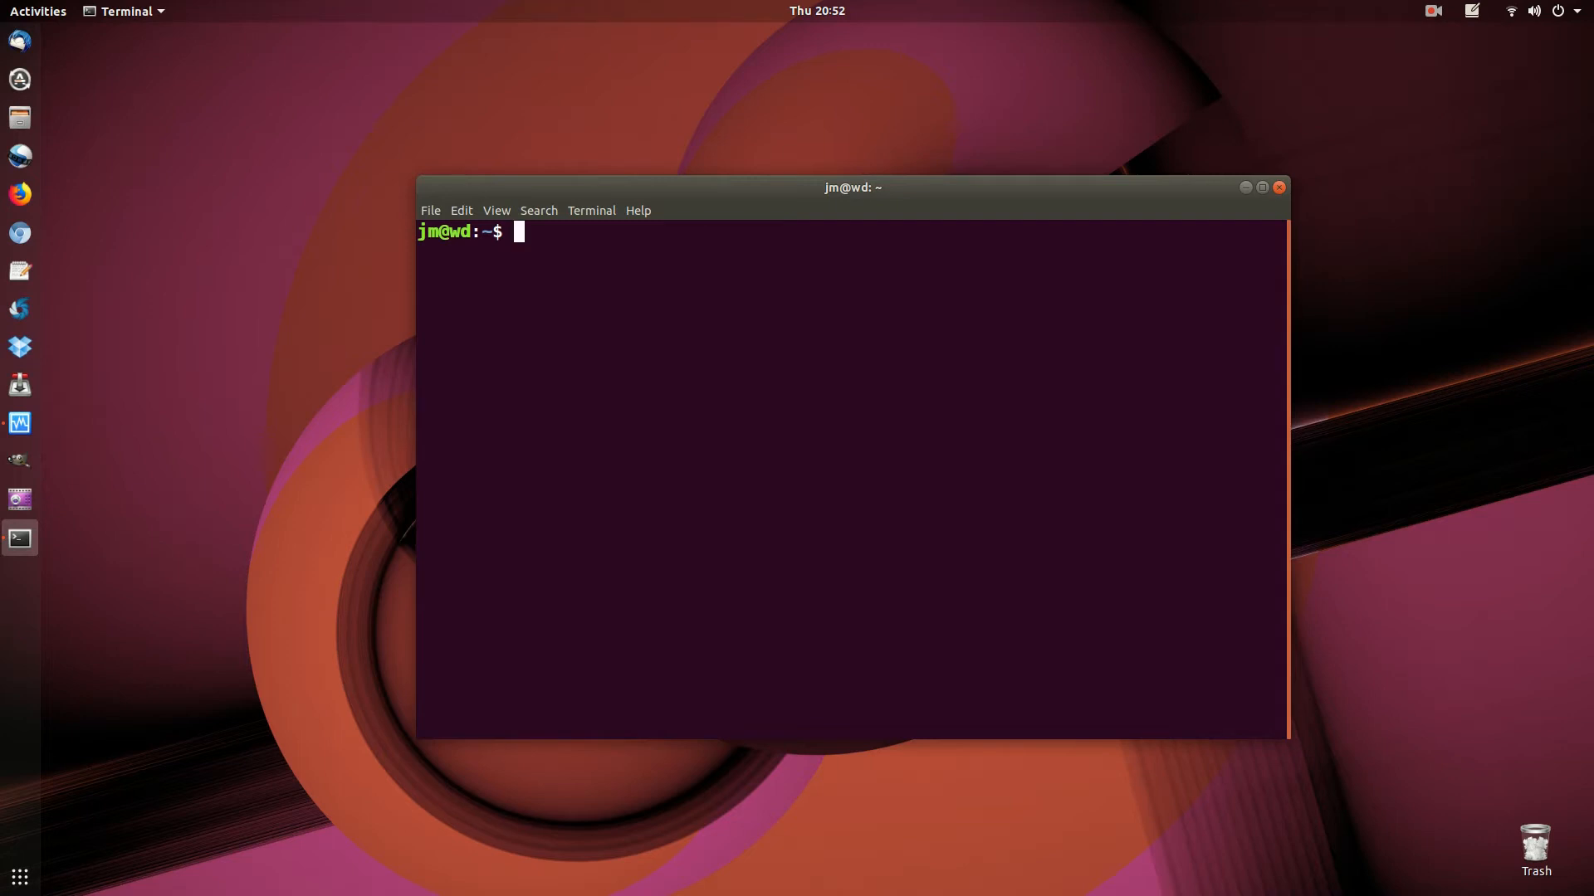
Run 'sensors' repeatedly to compare fan1 speed and temperature readings across runs
type("sudo")
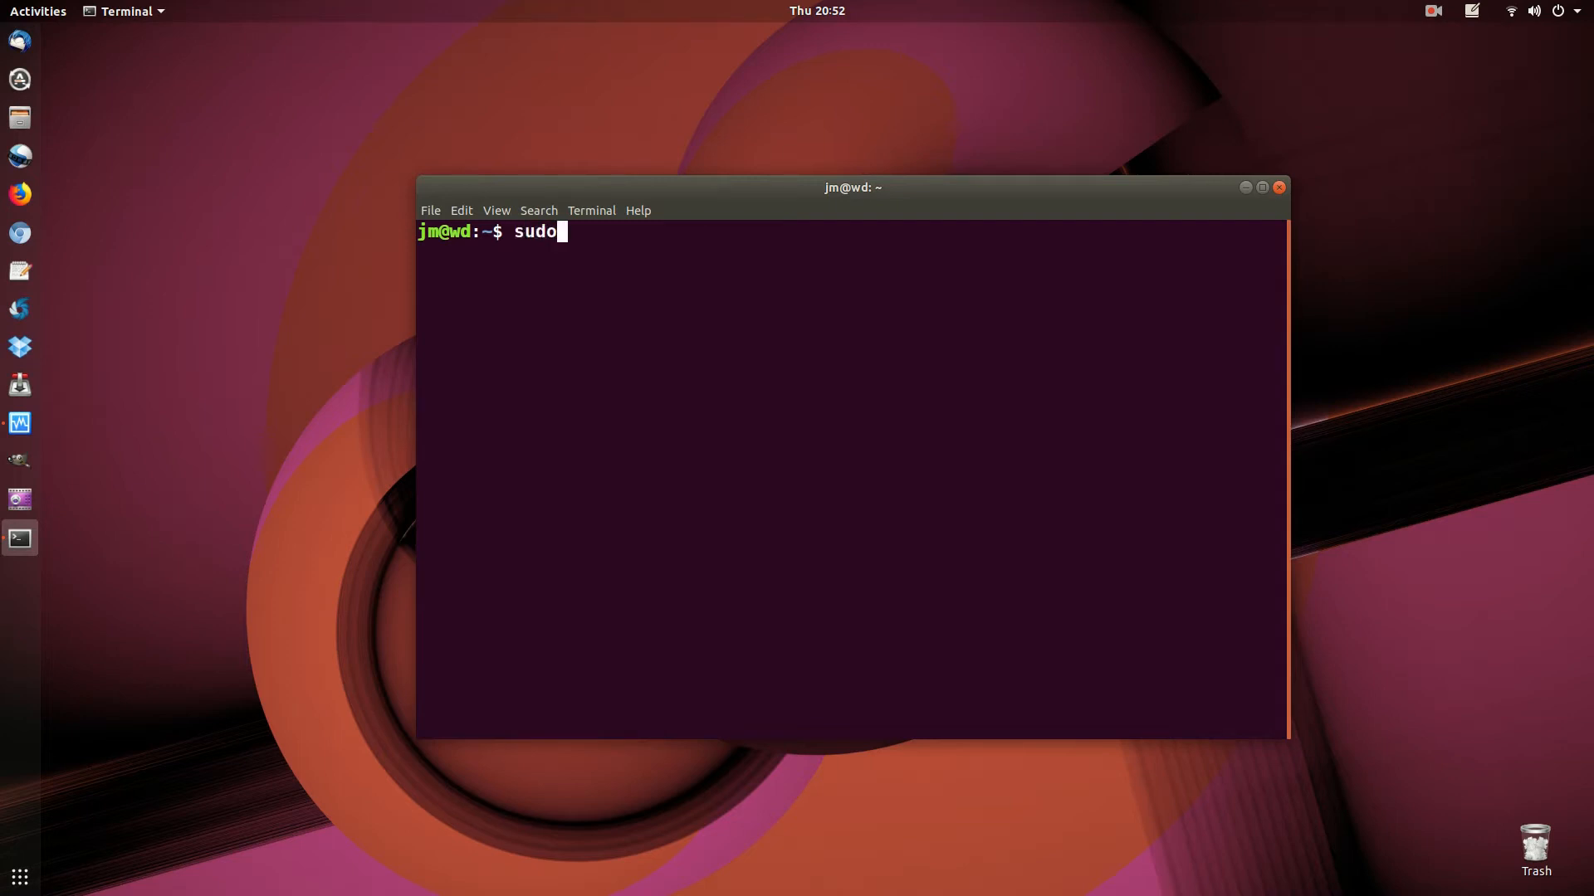
type("sensor")
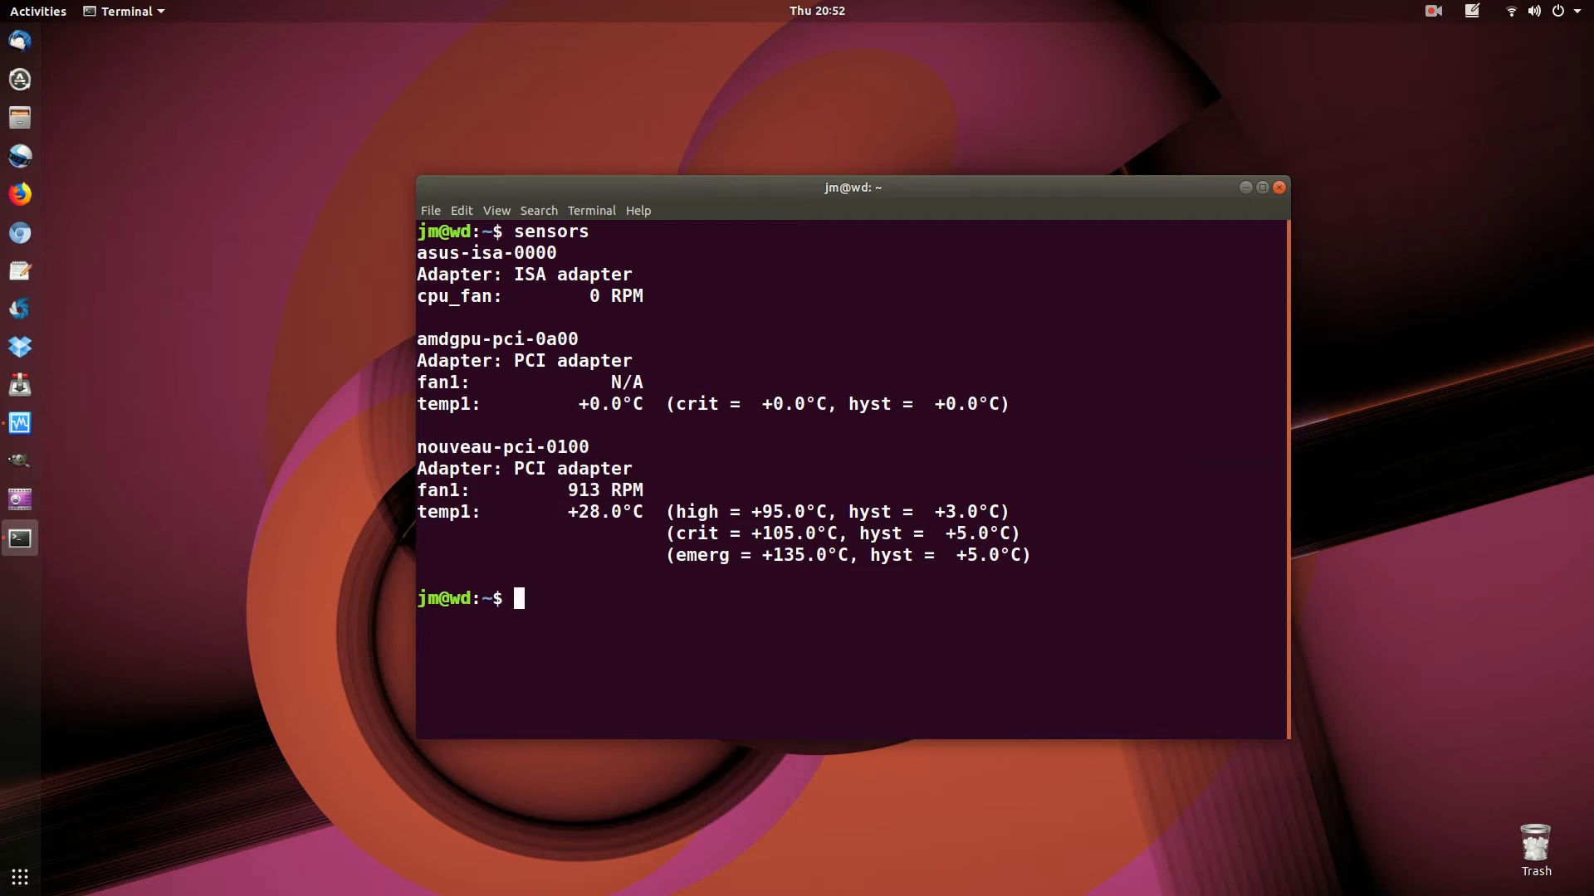
type("sensors")
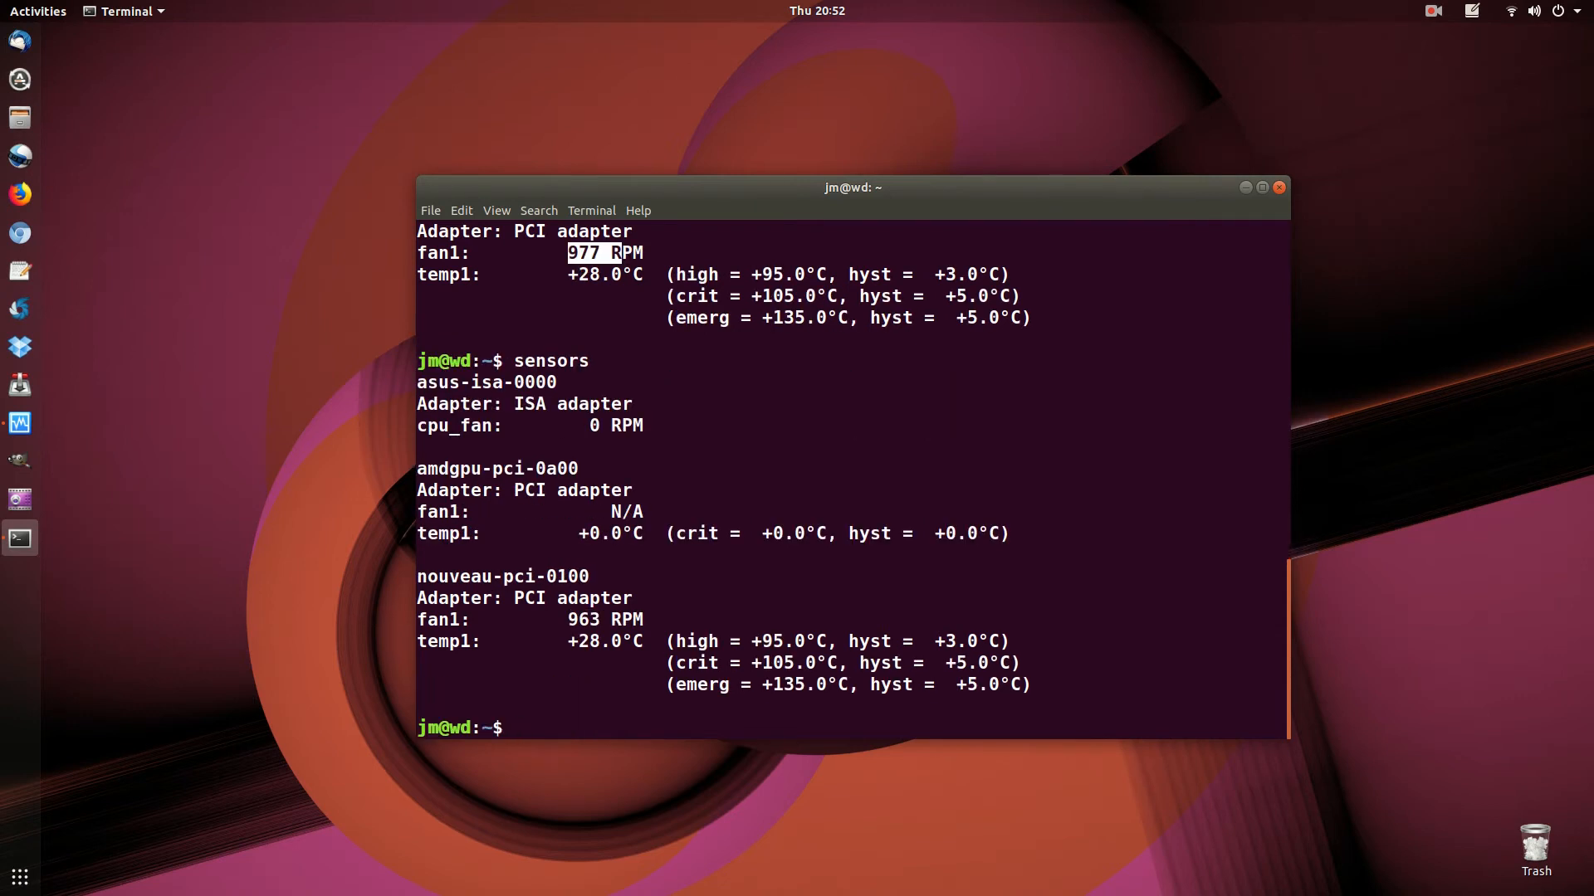
type("sensors")
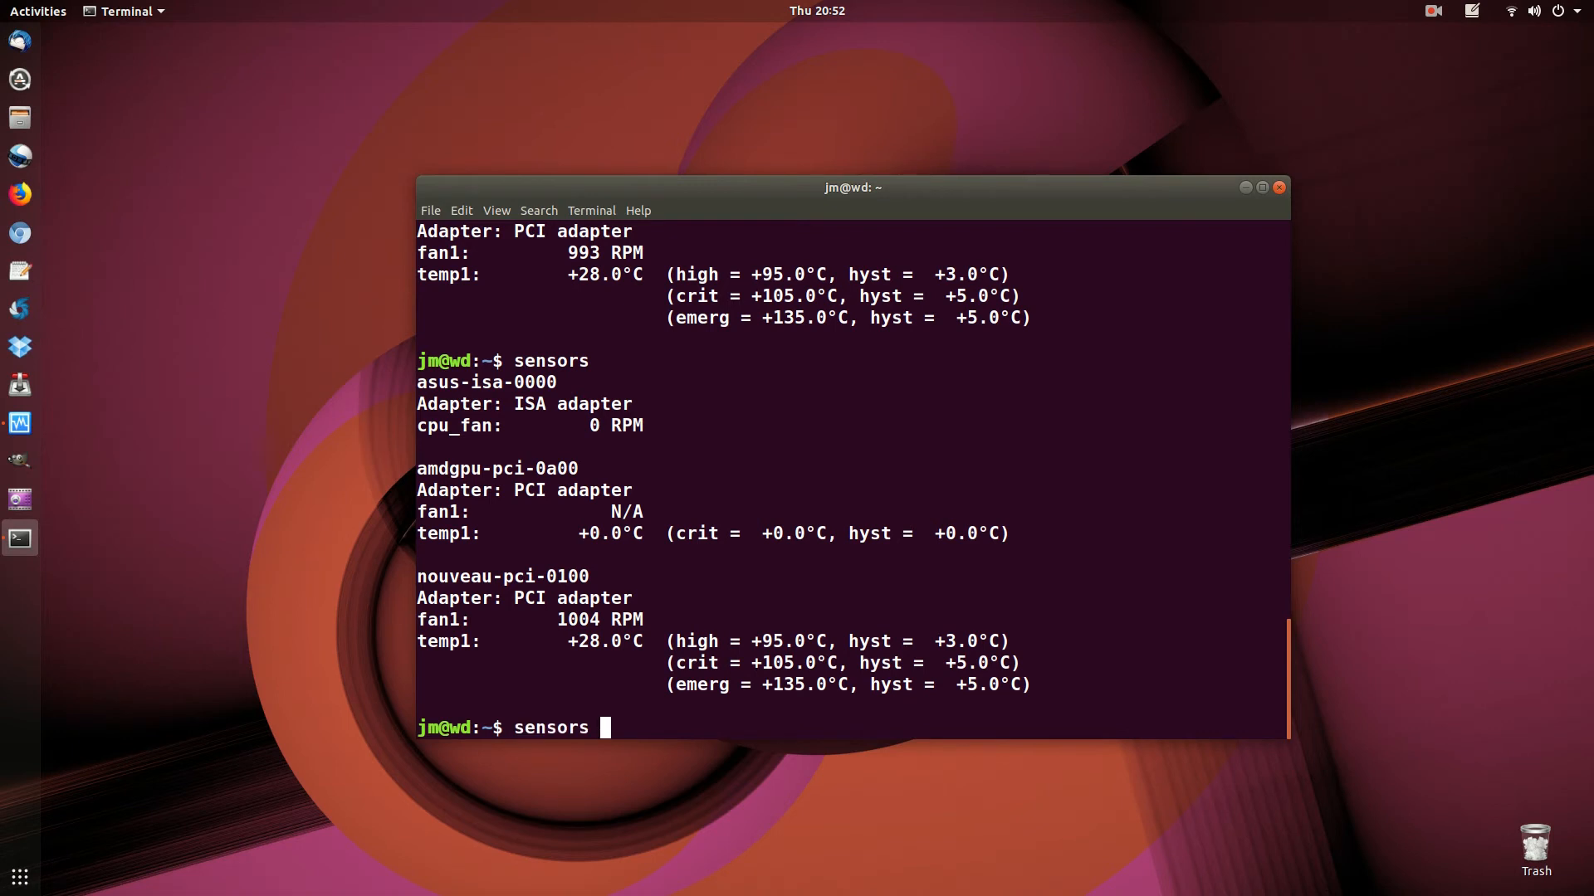
Run 'sensors | grep fan1' several times to show only fan1 speeds, then clear the screen
type("| grep")
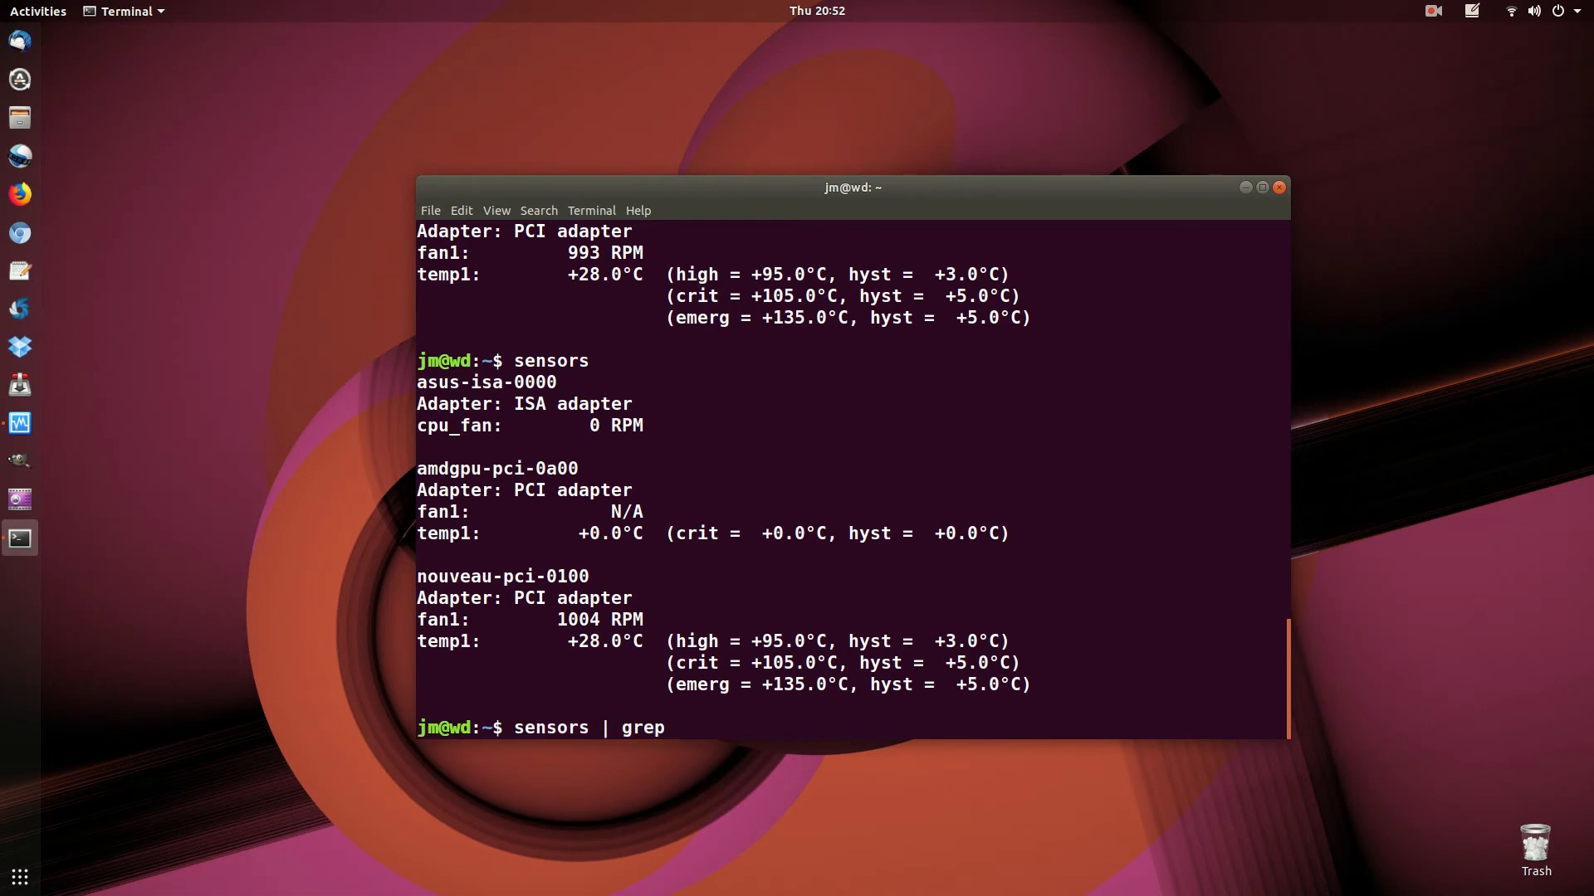
type("fan1")
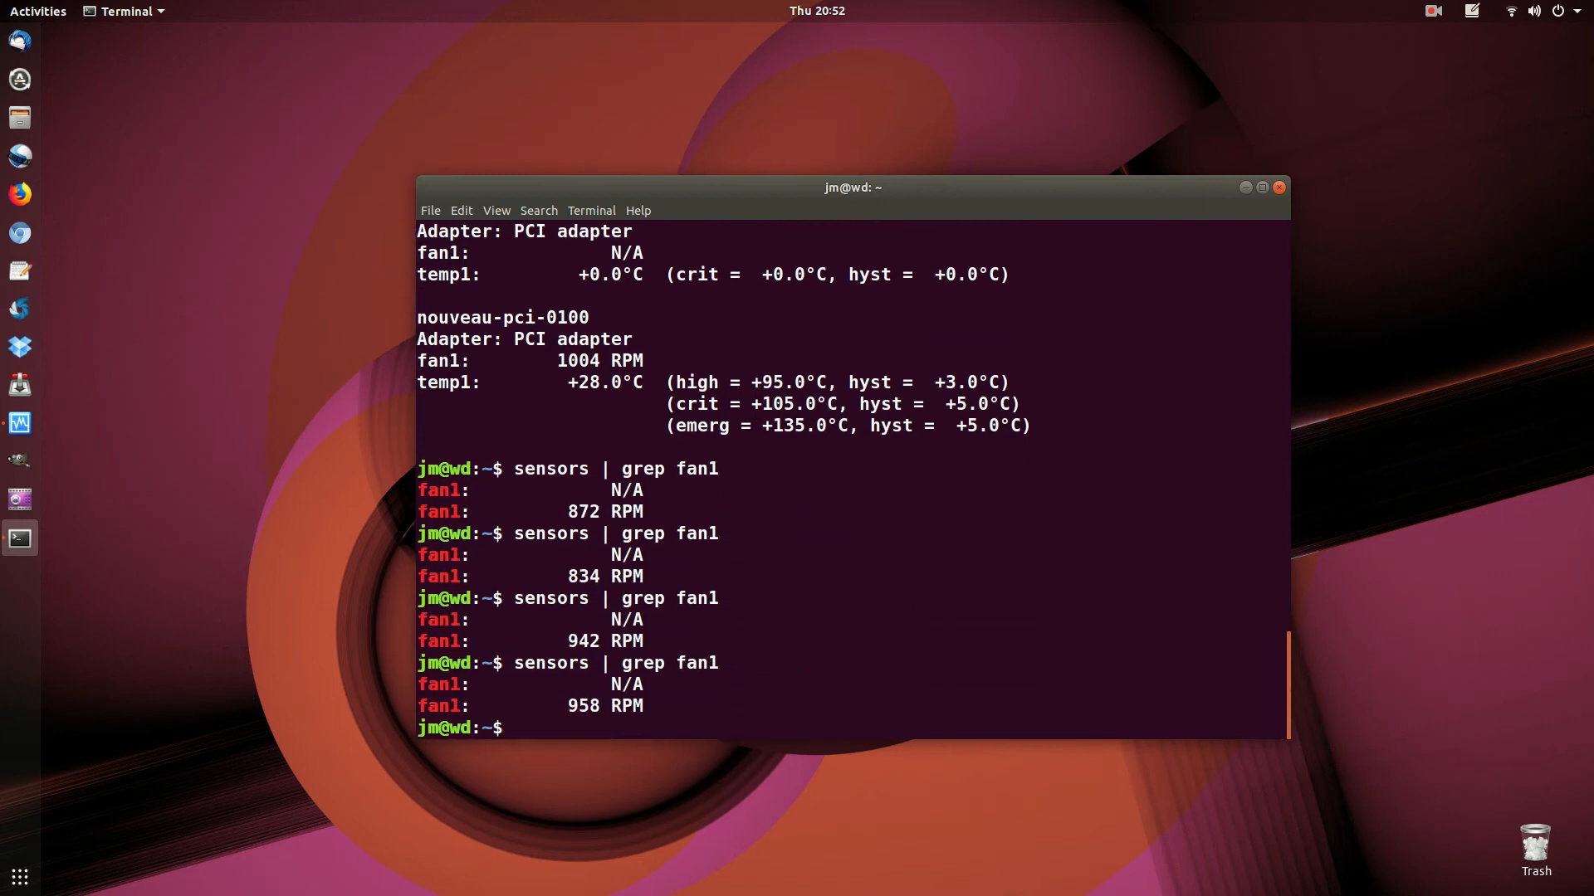
type("sensors")
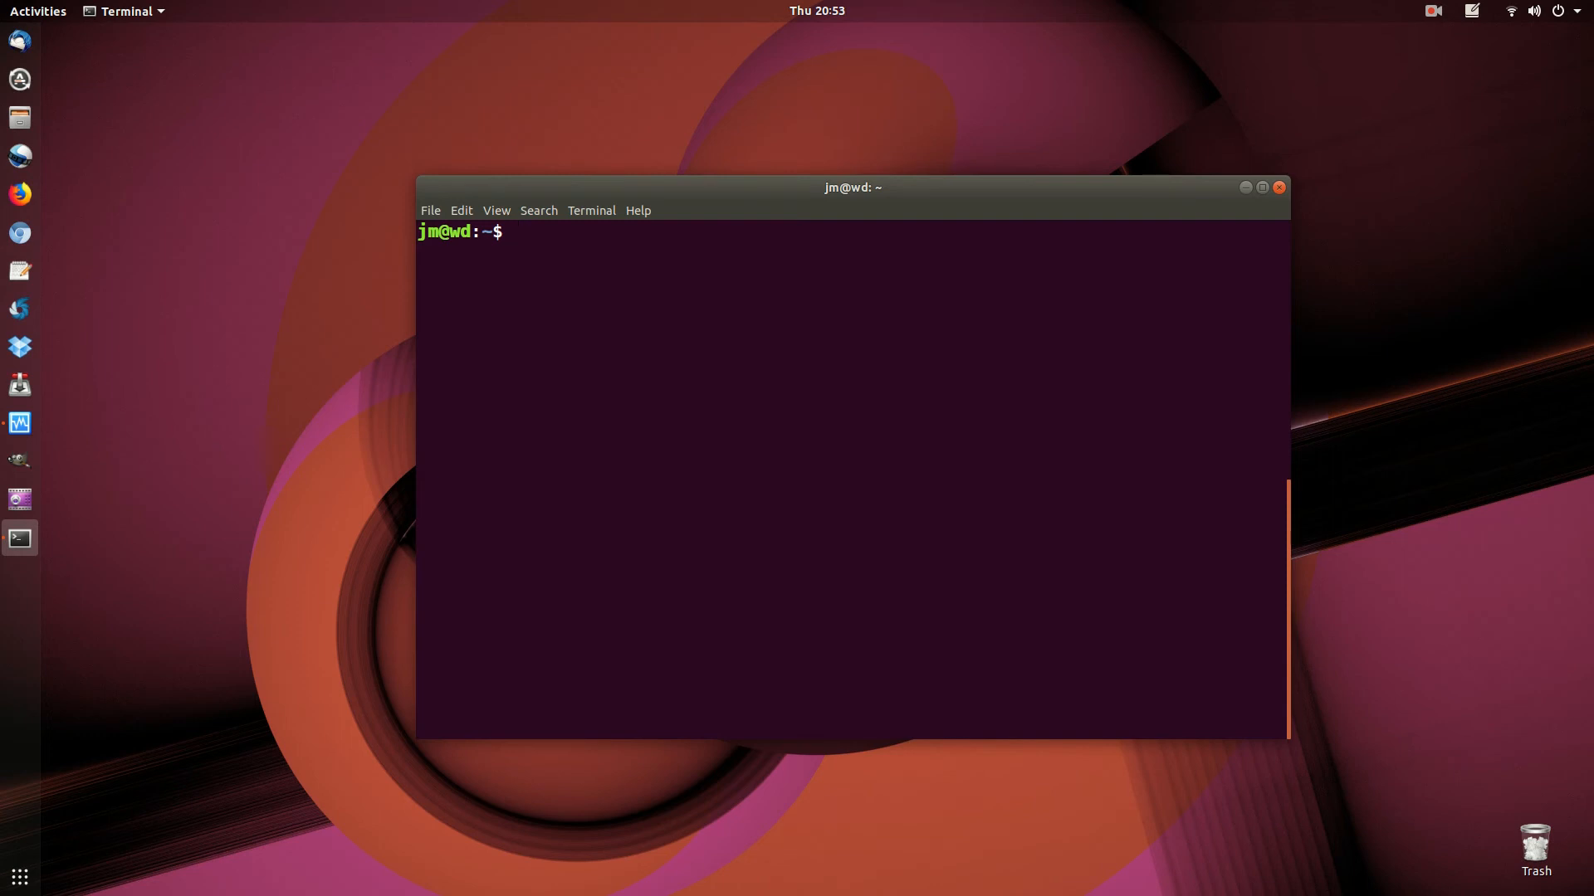
Run 'sudo apt install lm-sensors' (already newest), clear the output, and retype sensors
type("sudo apt ins")
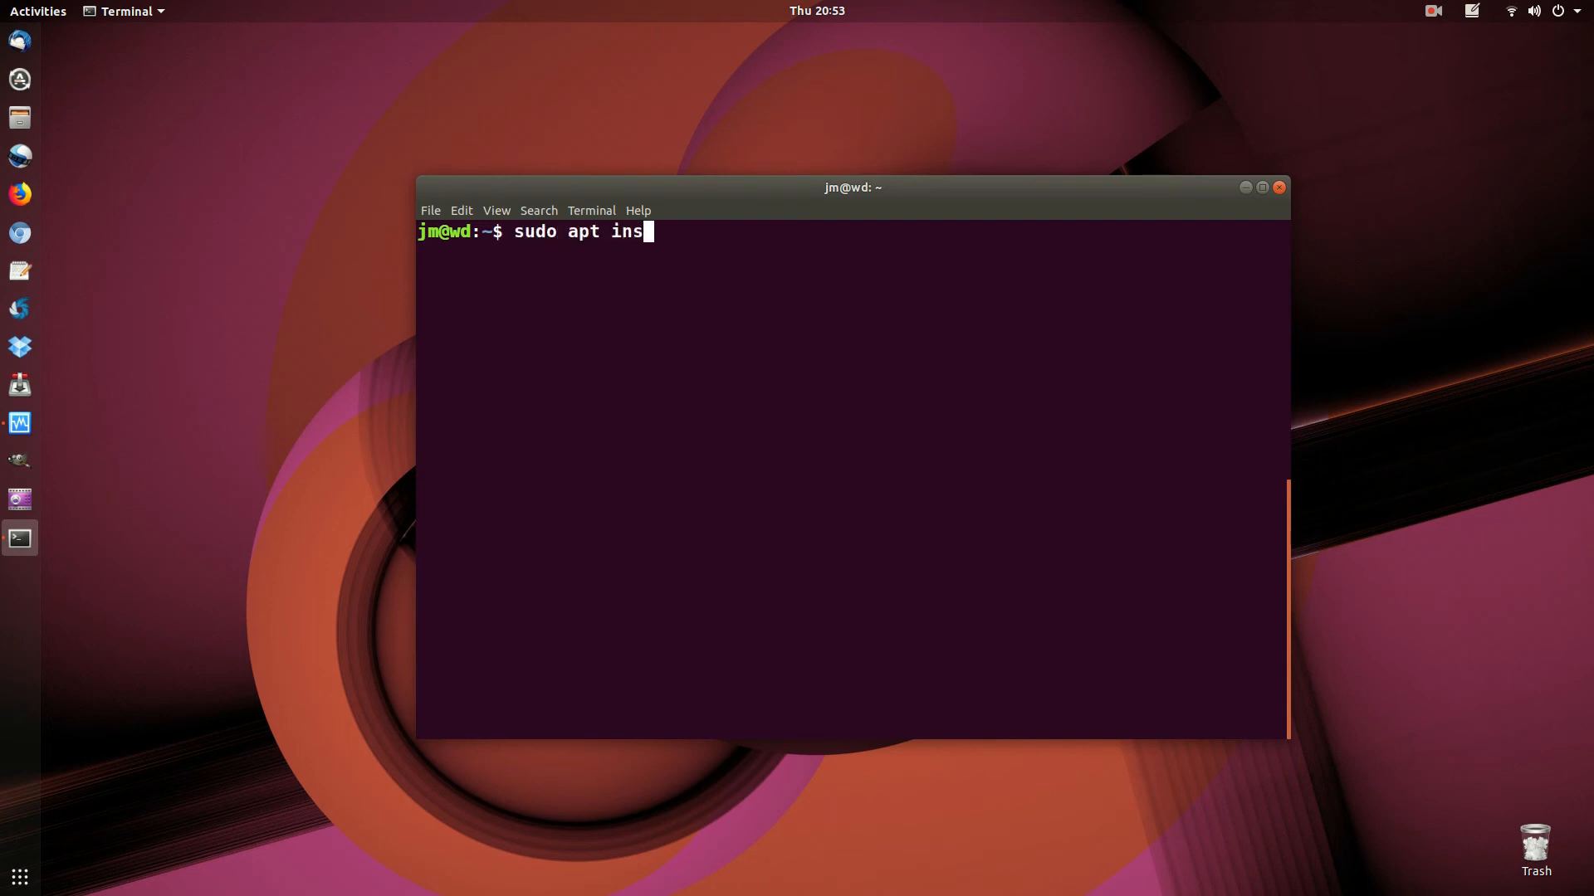
type("tall lm")
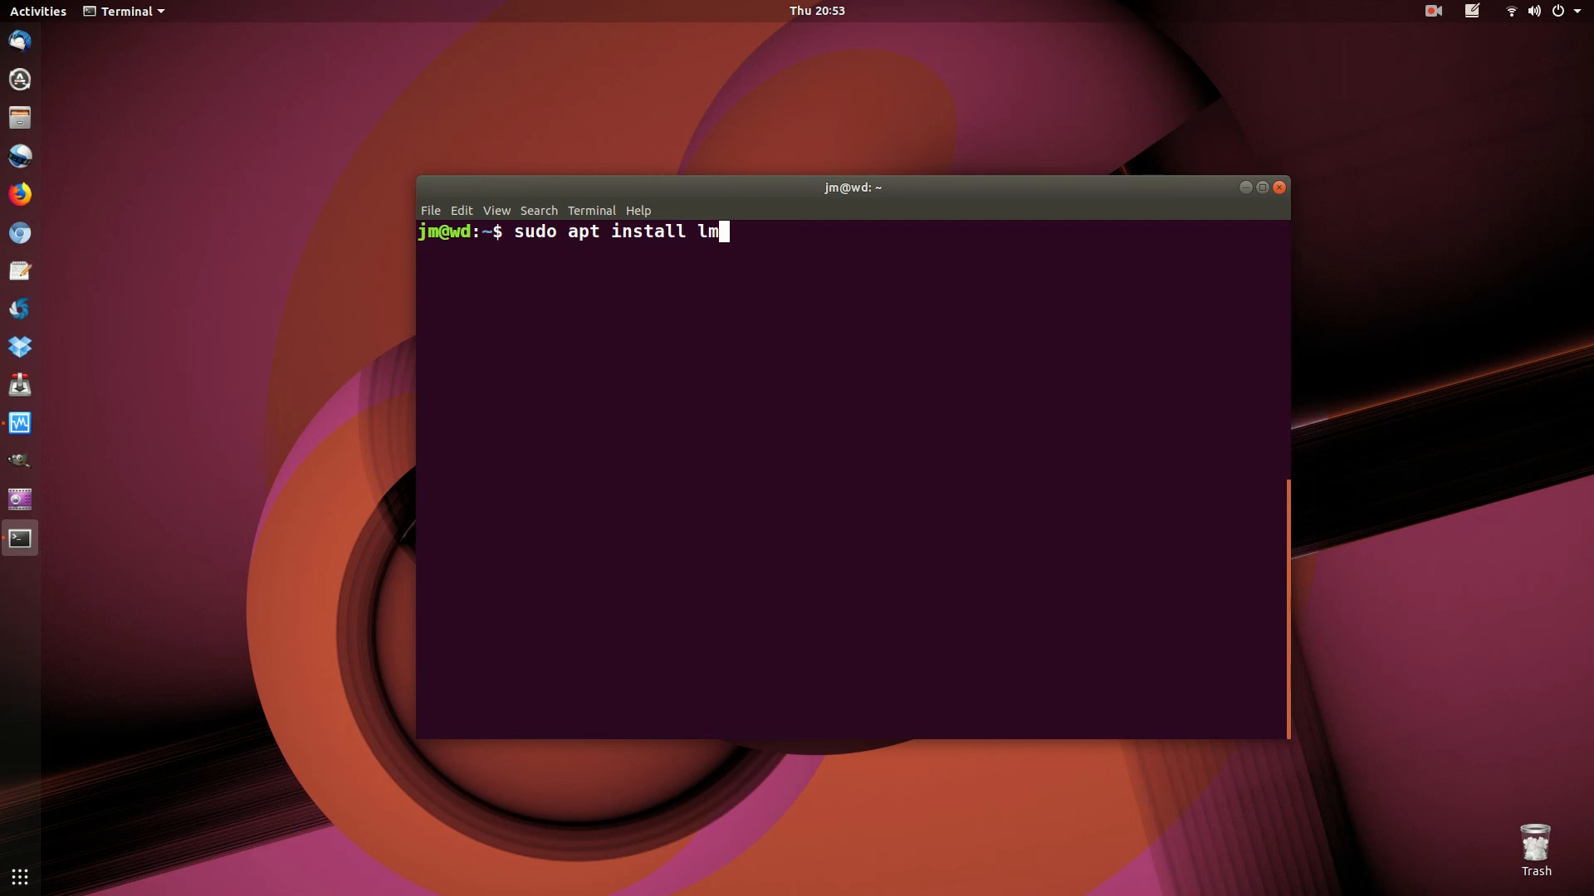
type("-")
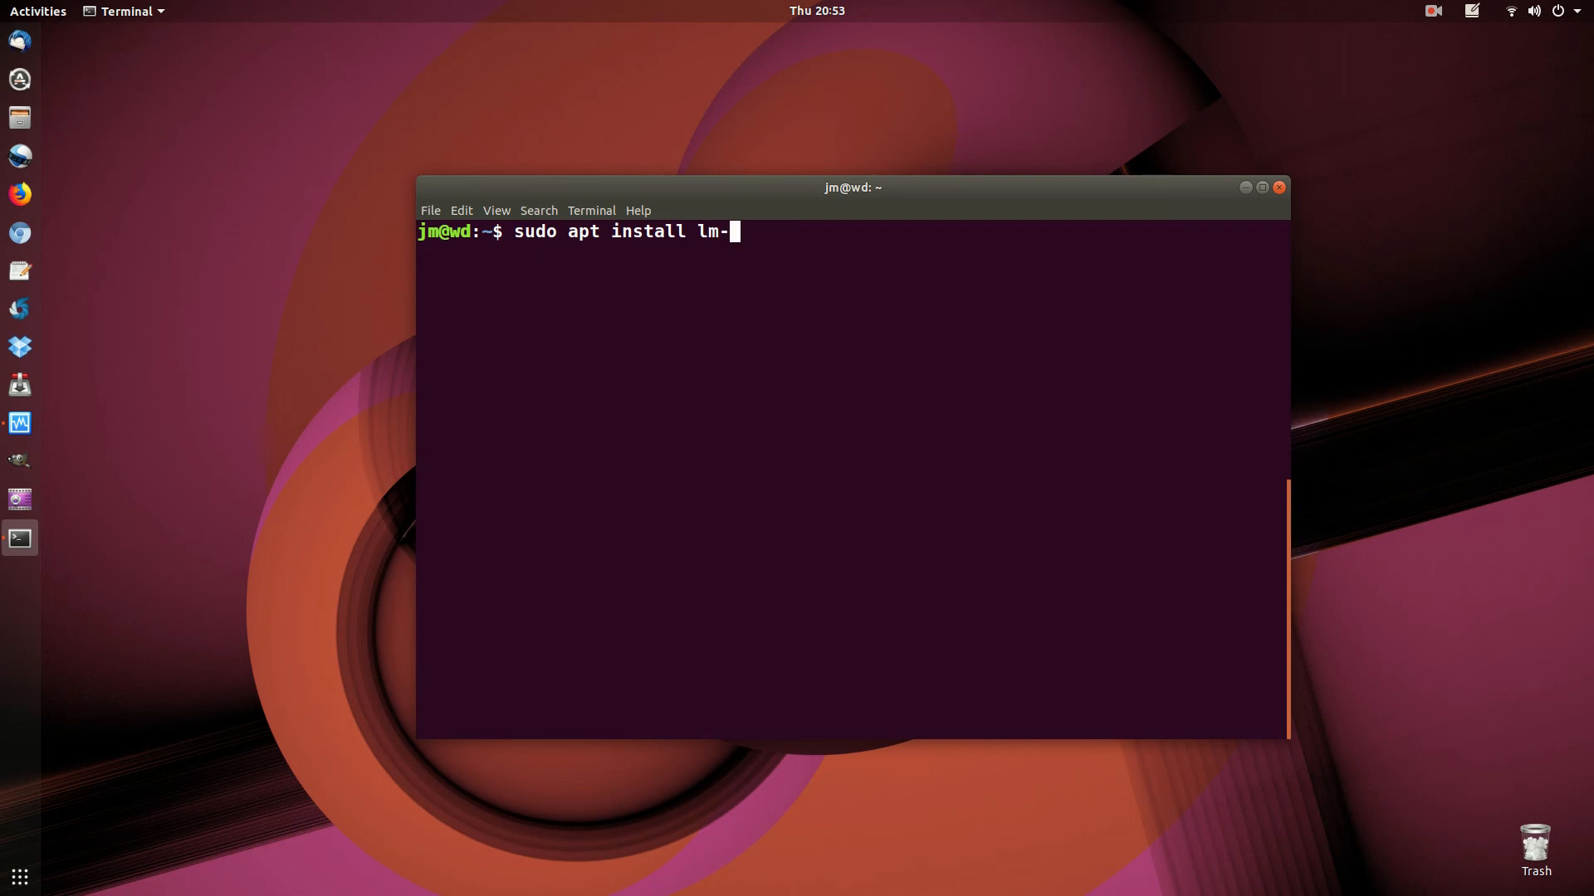
type("sensors")
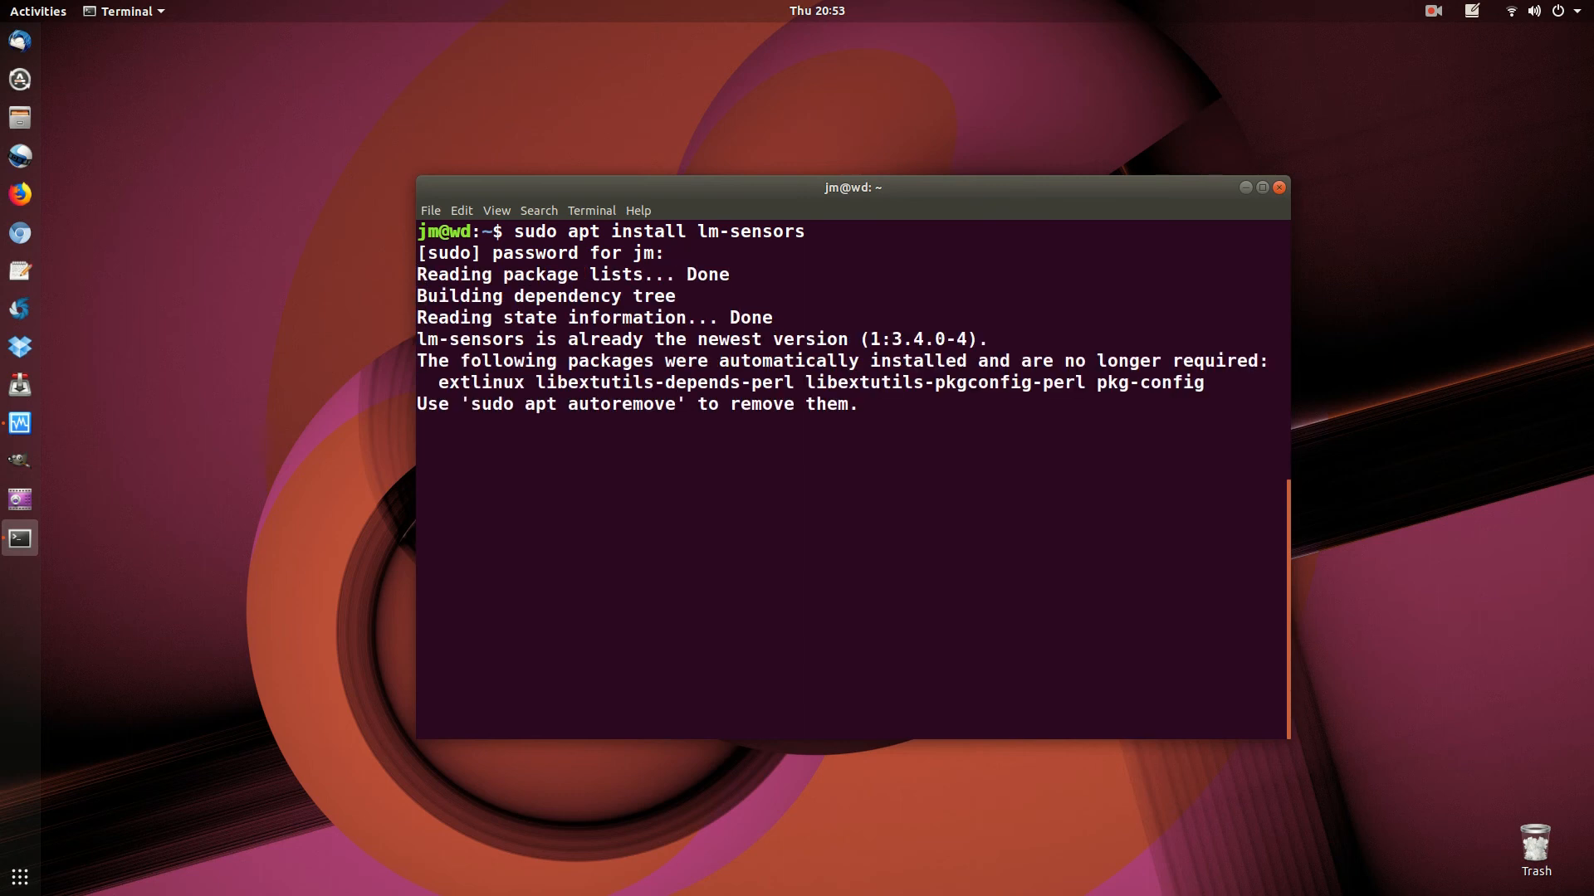
key("Return")
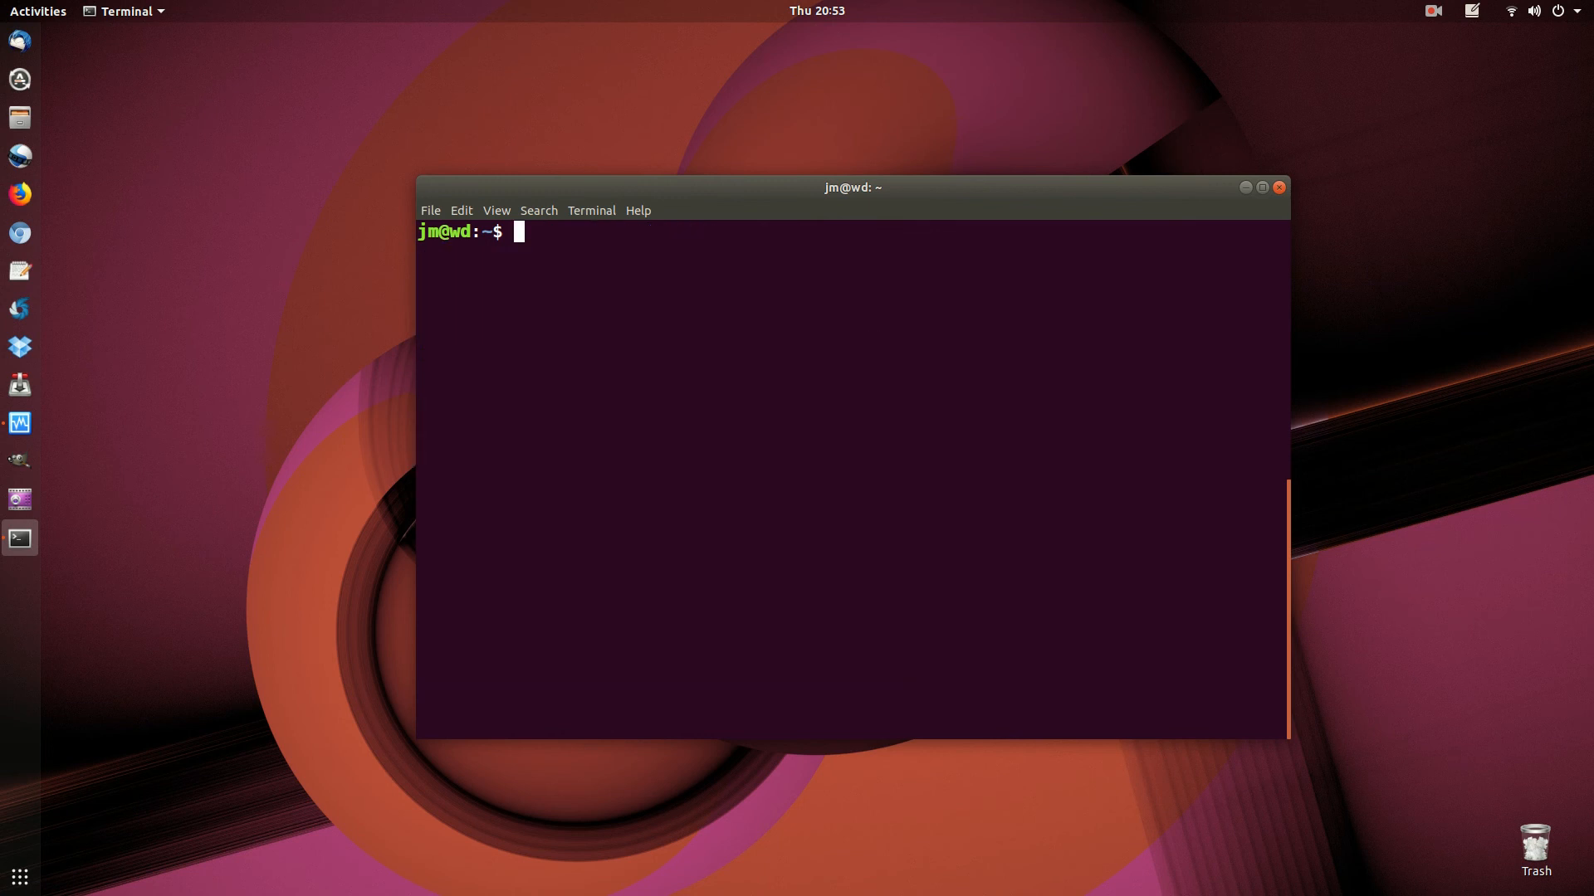
type("sensors")
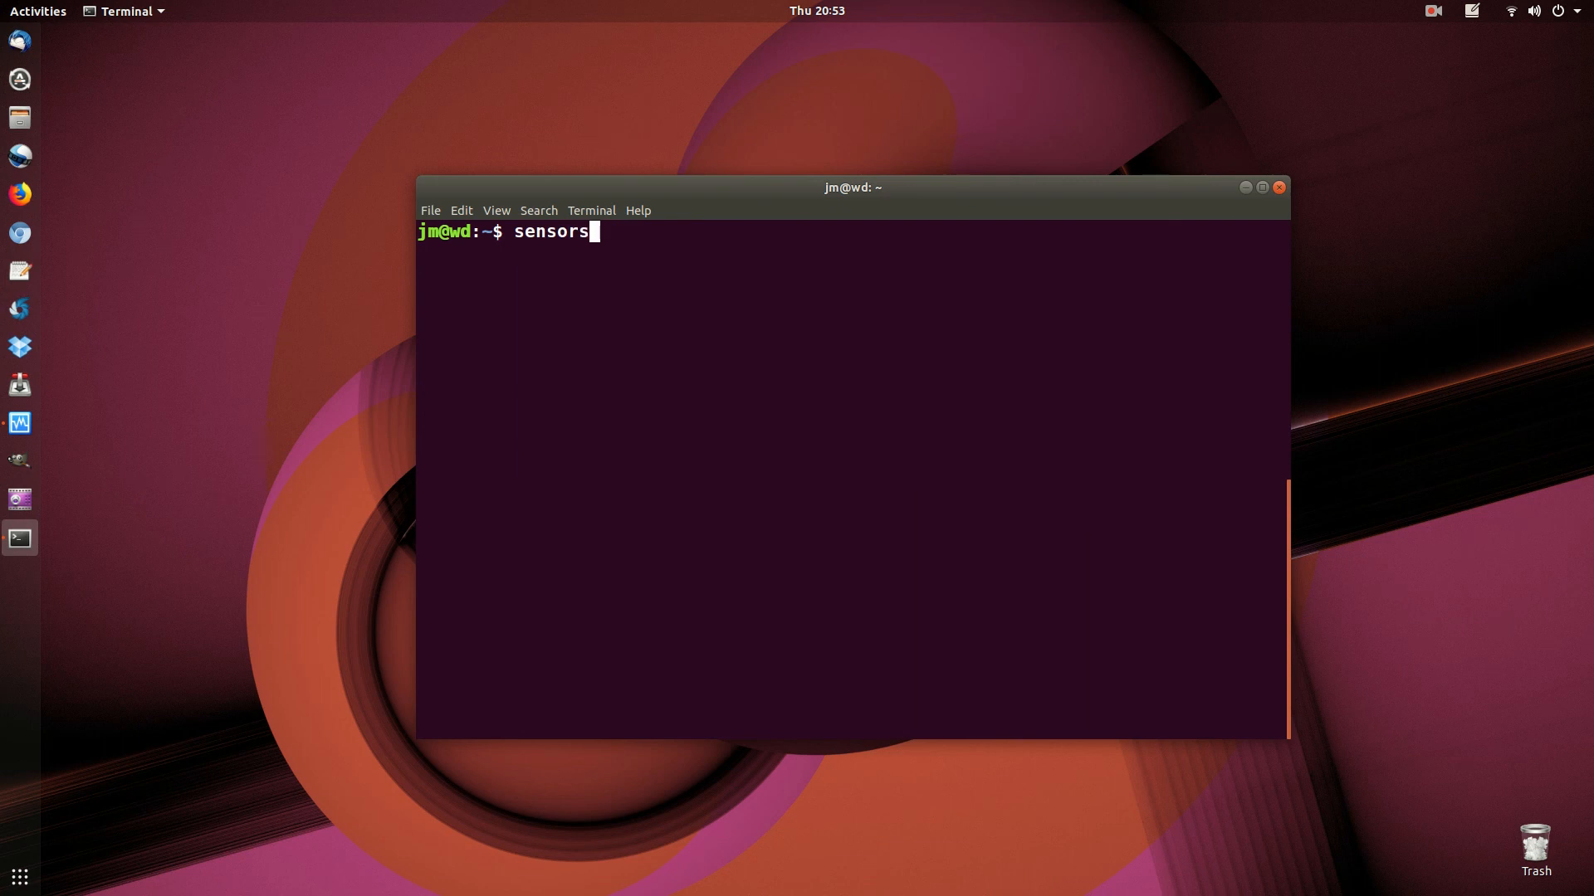